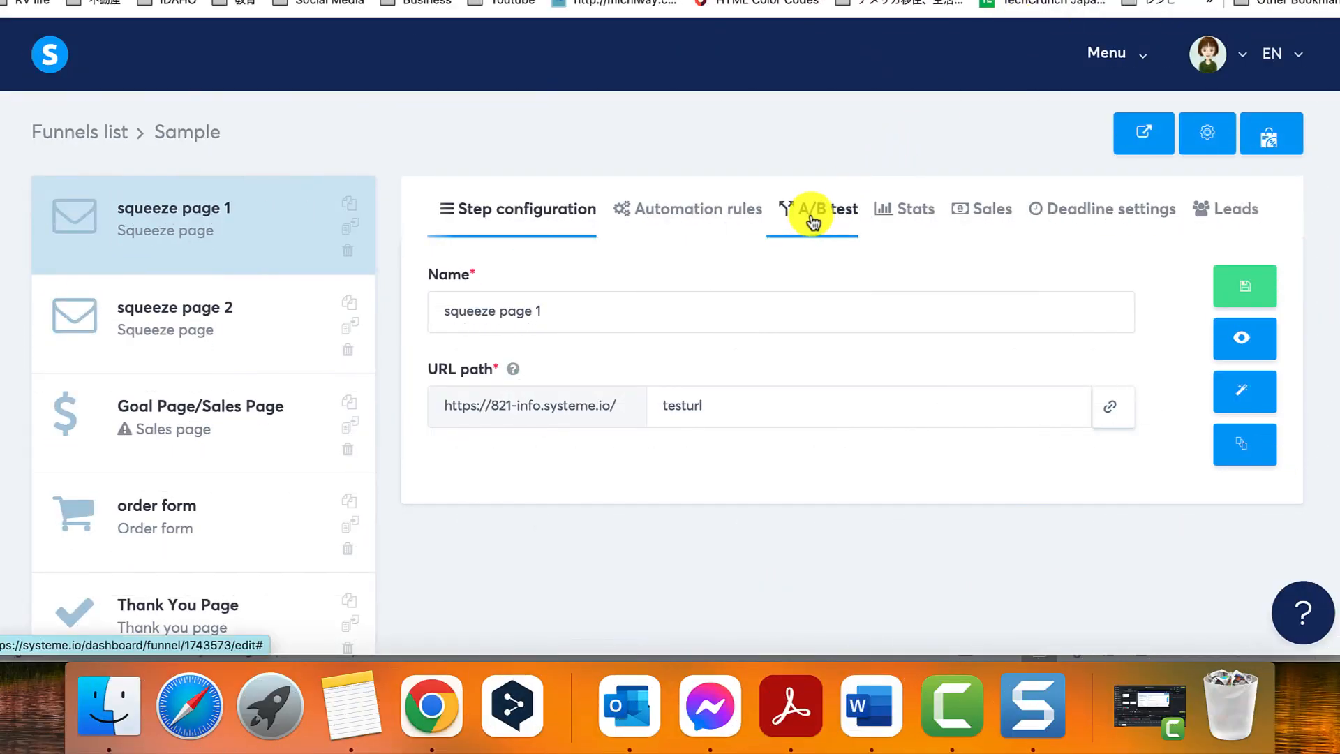
# Step: Open the A/B test area for squeeze page 1 in the Sample funnel
pyautogui.click(818, 209)
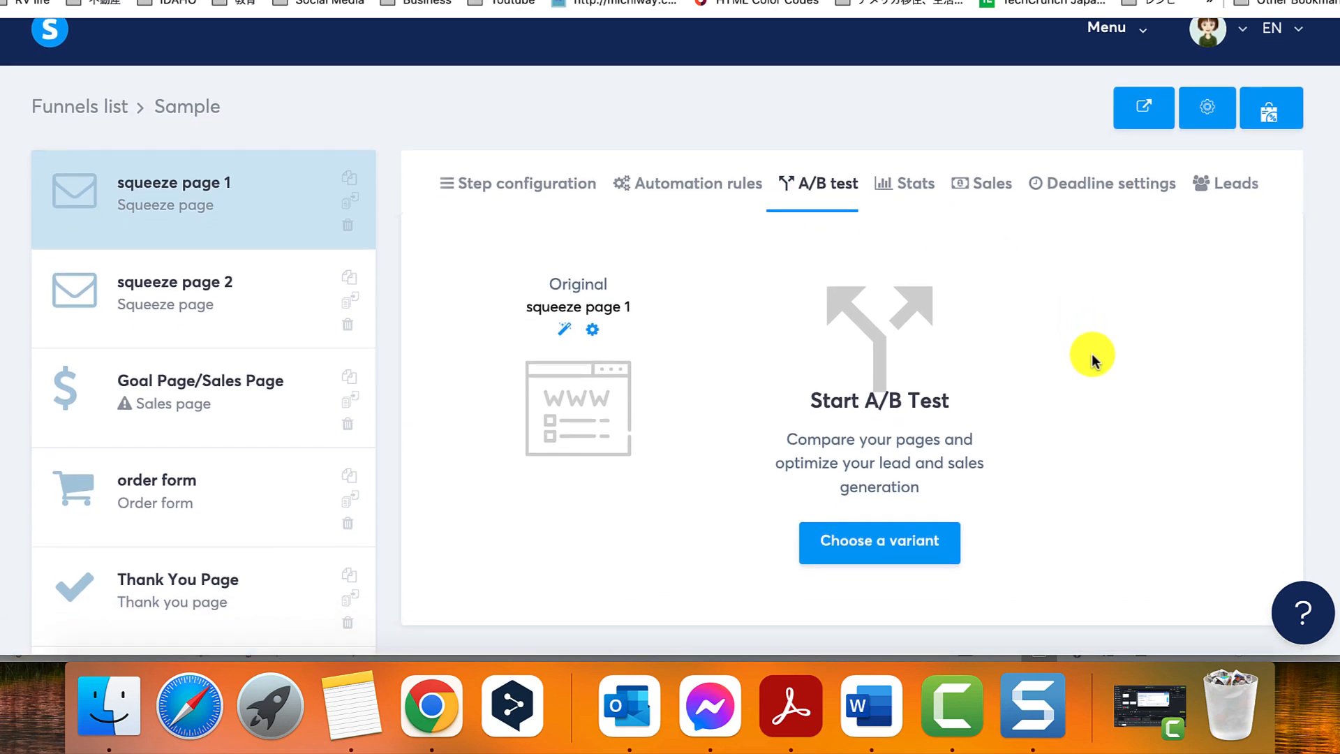
pyautogui.scroll(-3)
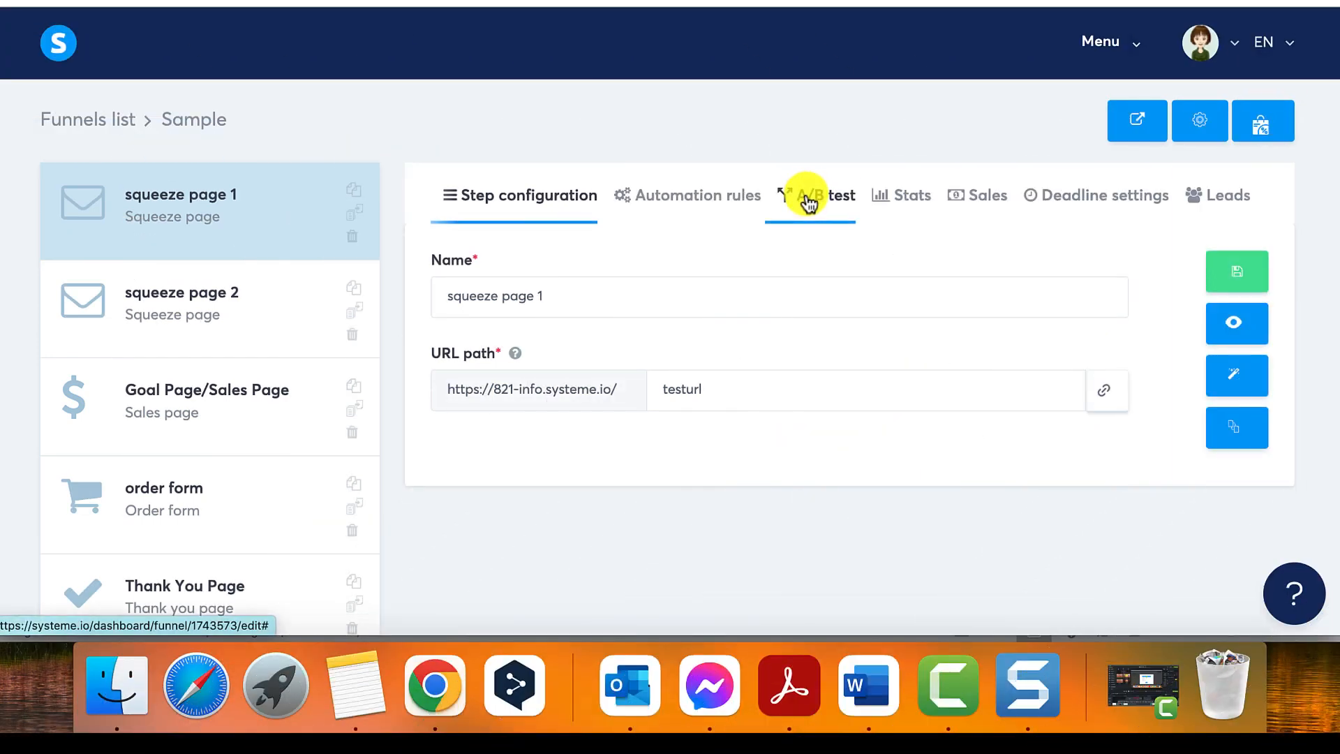
pyautogui.click(821, 194)
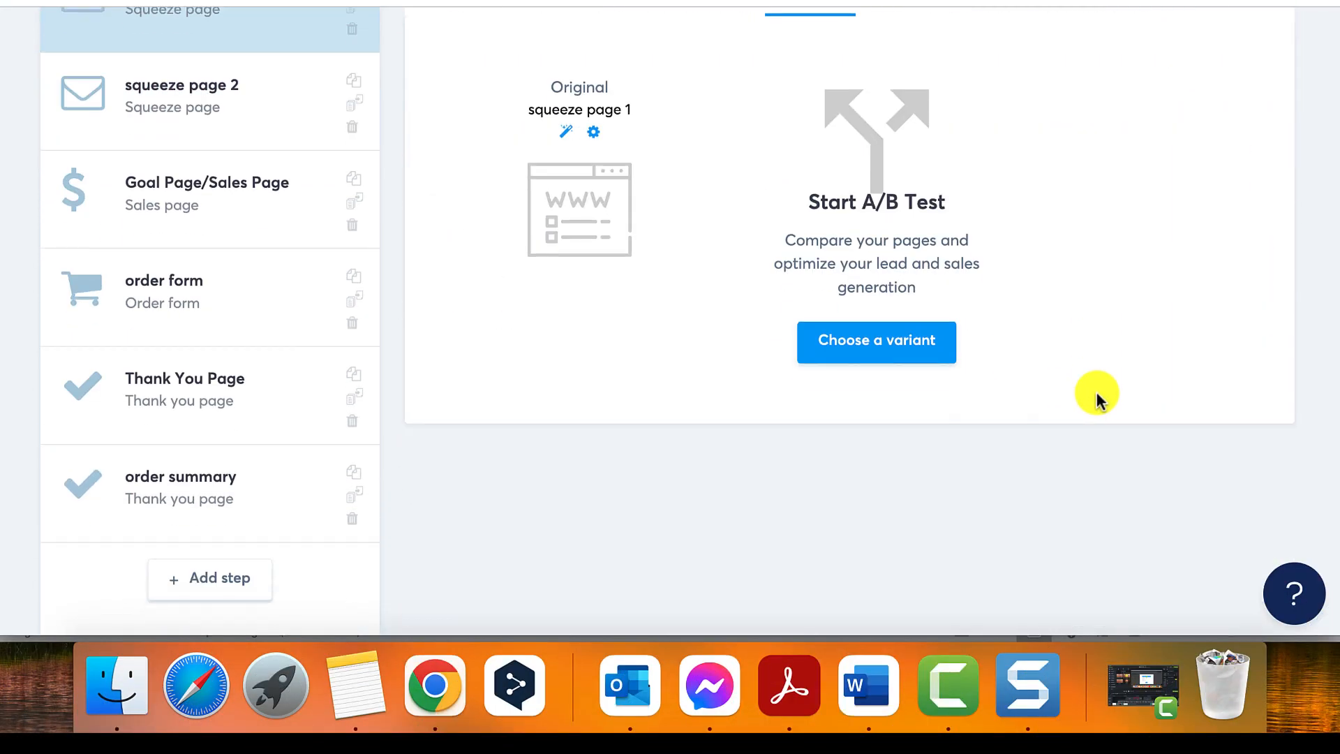
# Step: Choose squeeze page 2 as the variant and open the goal page options
pyautogui.click(875, 342)
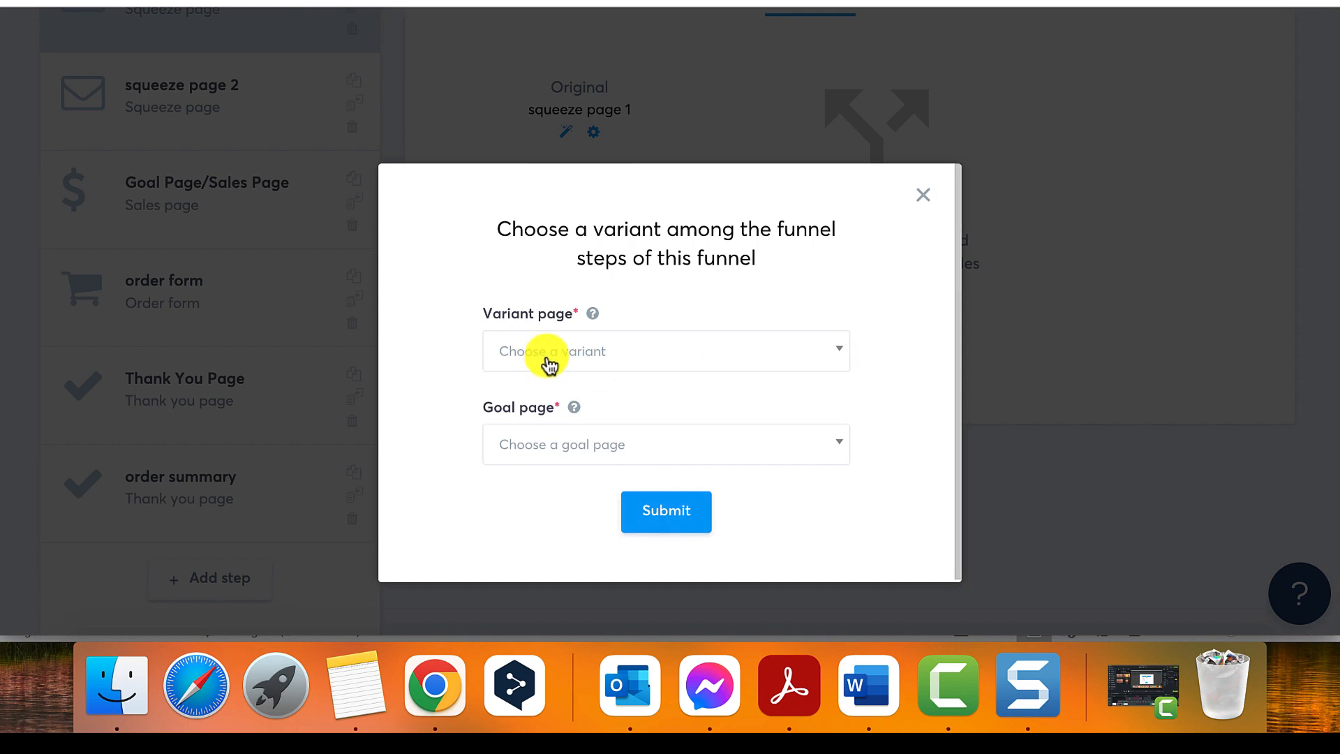
pyautogui.click(665, 350)
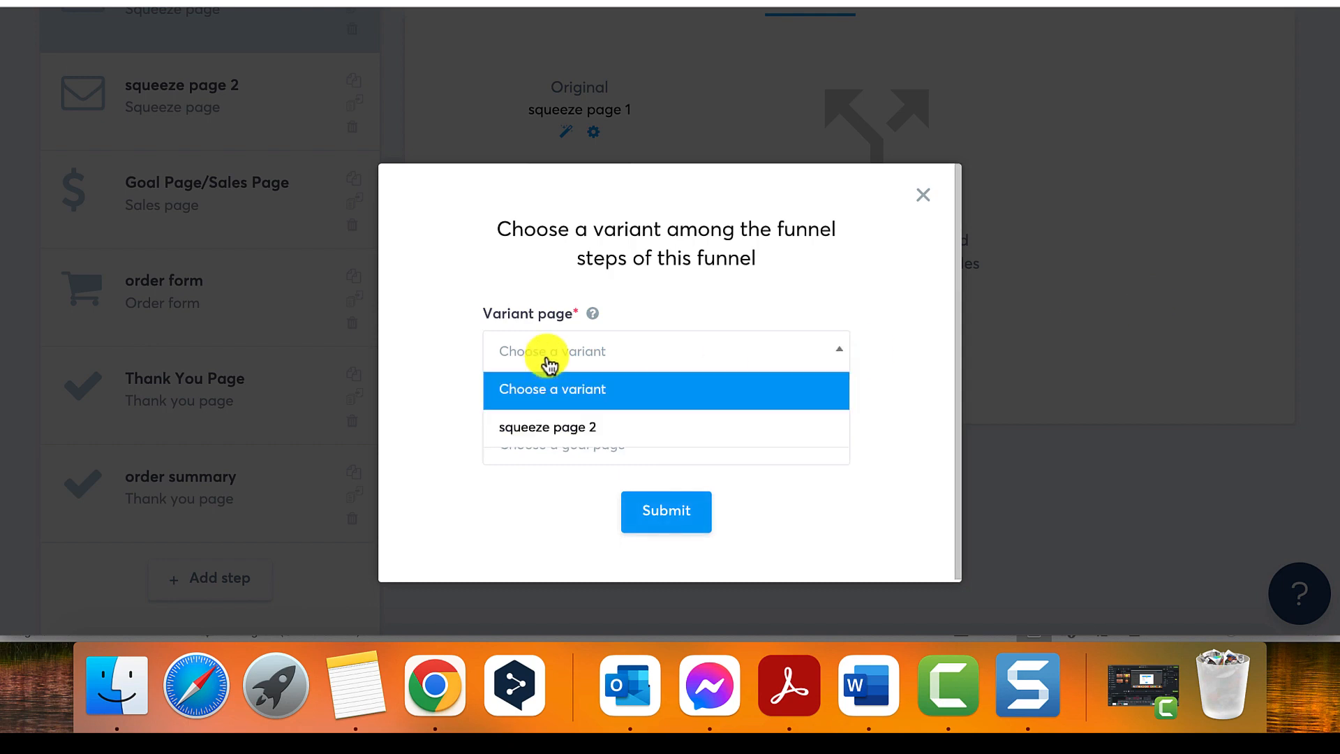
pyautogui.click(545, 426)
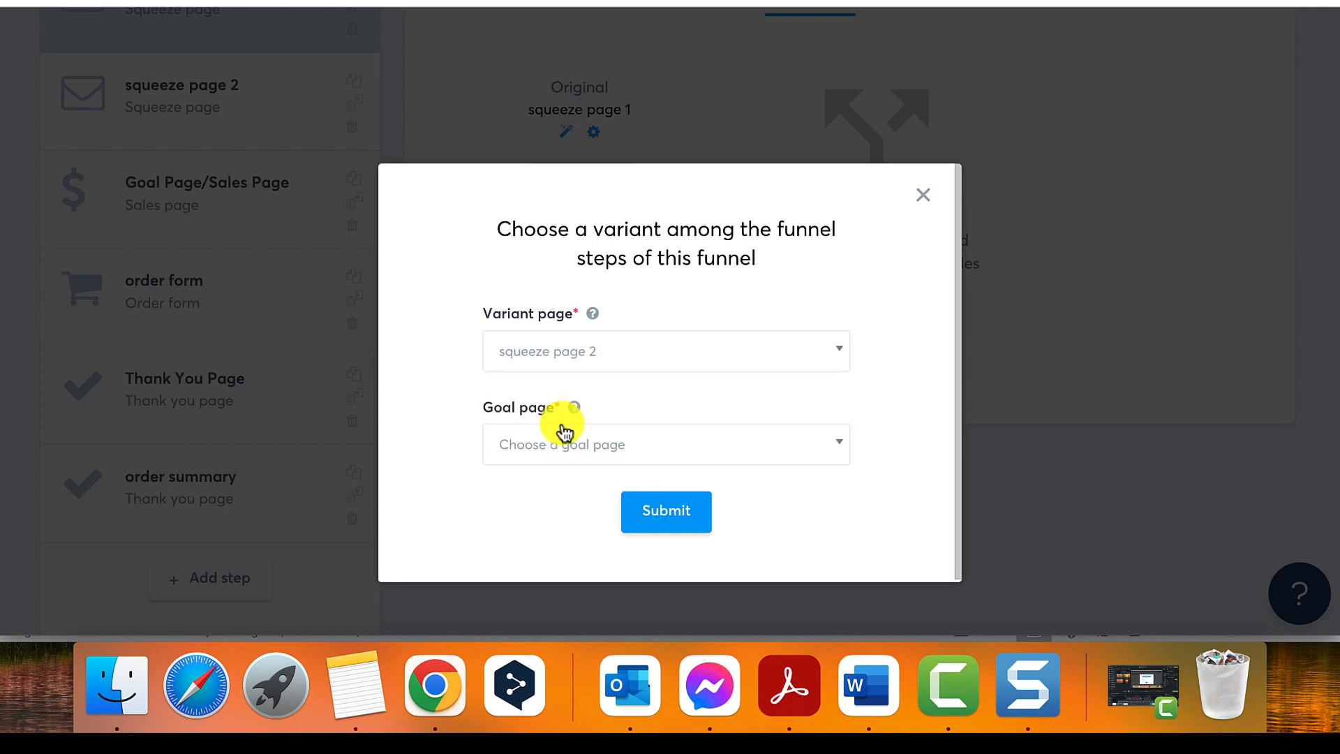
pyautogui.click(666, 444)
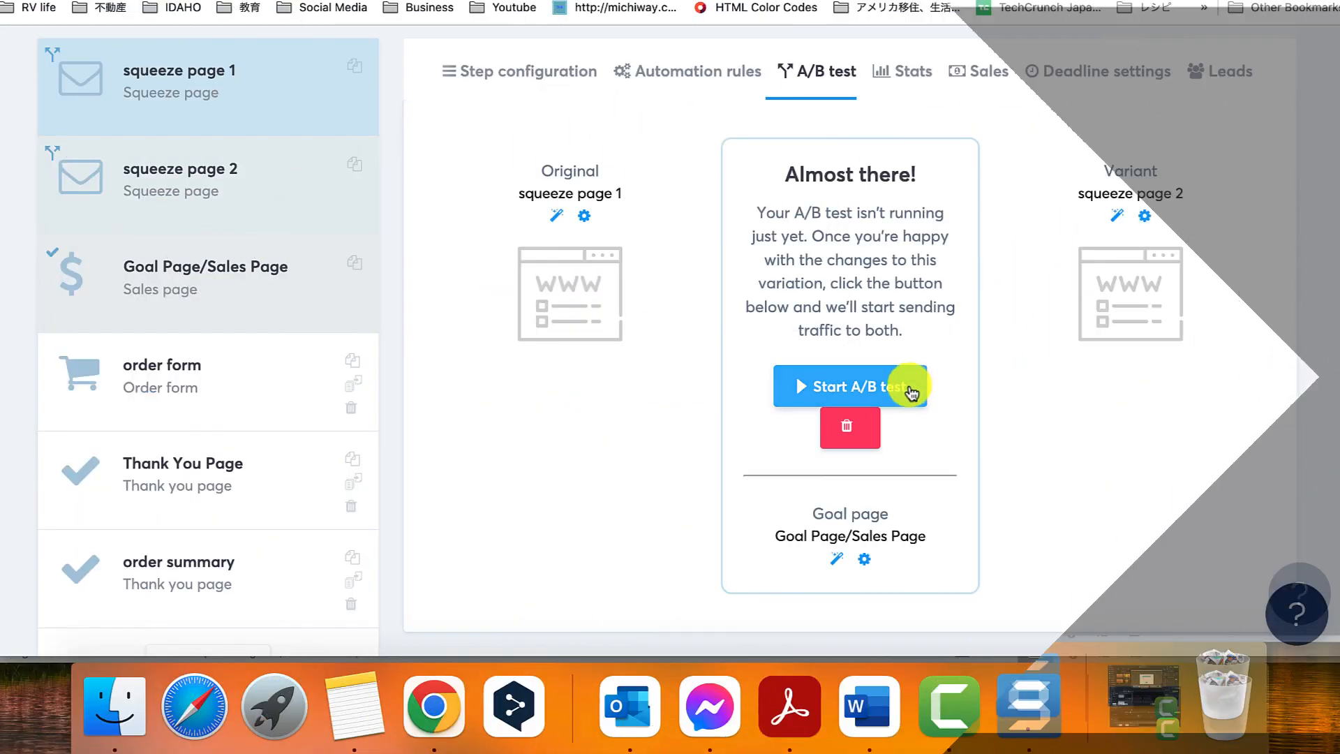
# Step: Start the A/B test comparing squeeze page 1 and squeeze page 2
pyautogui.click(849, 385)
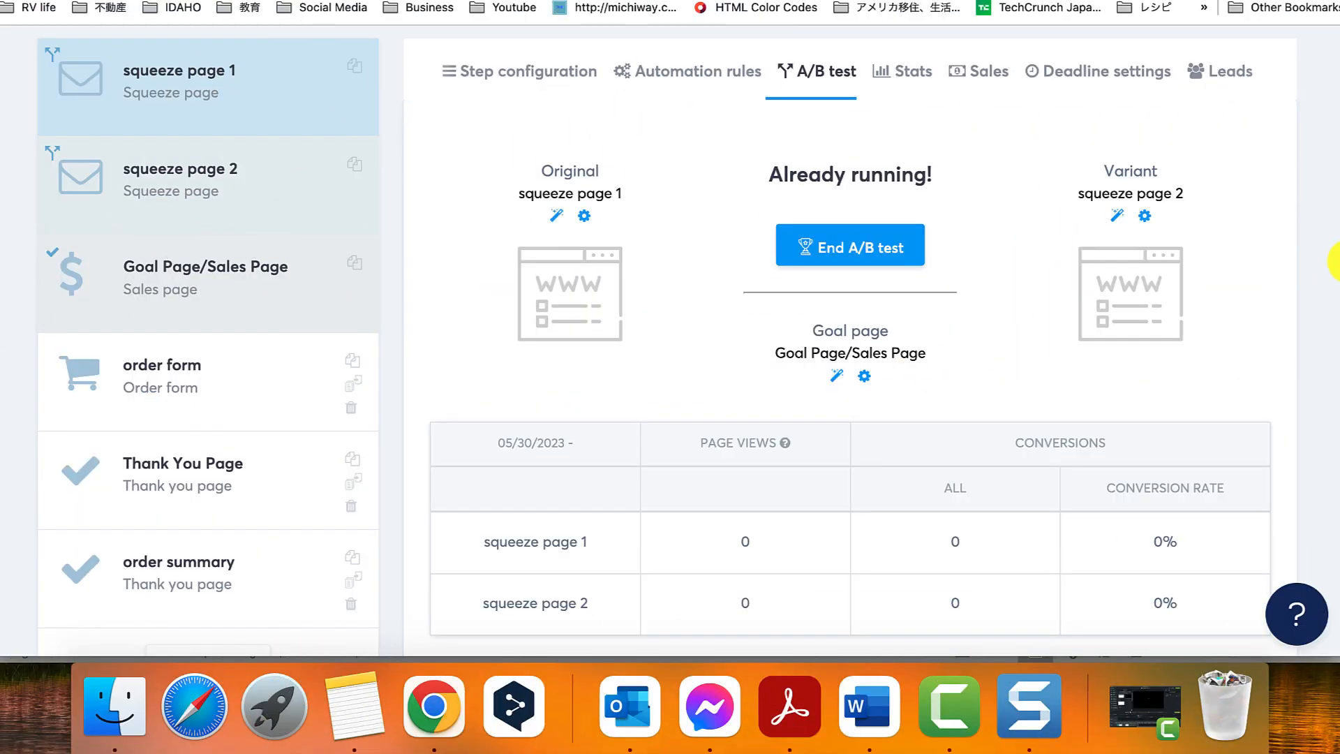
pyautogui.scroll(-3)
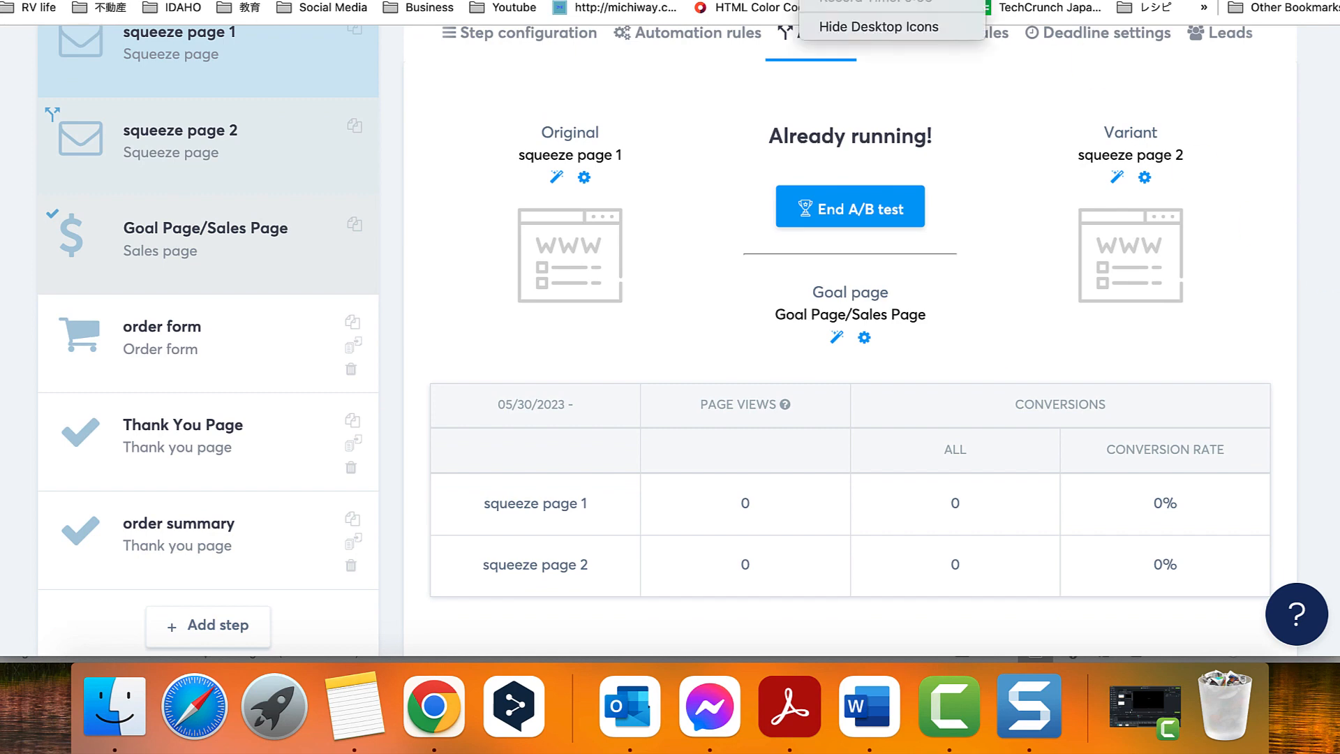
pyautogui.click(849, 206)
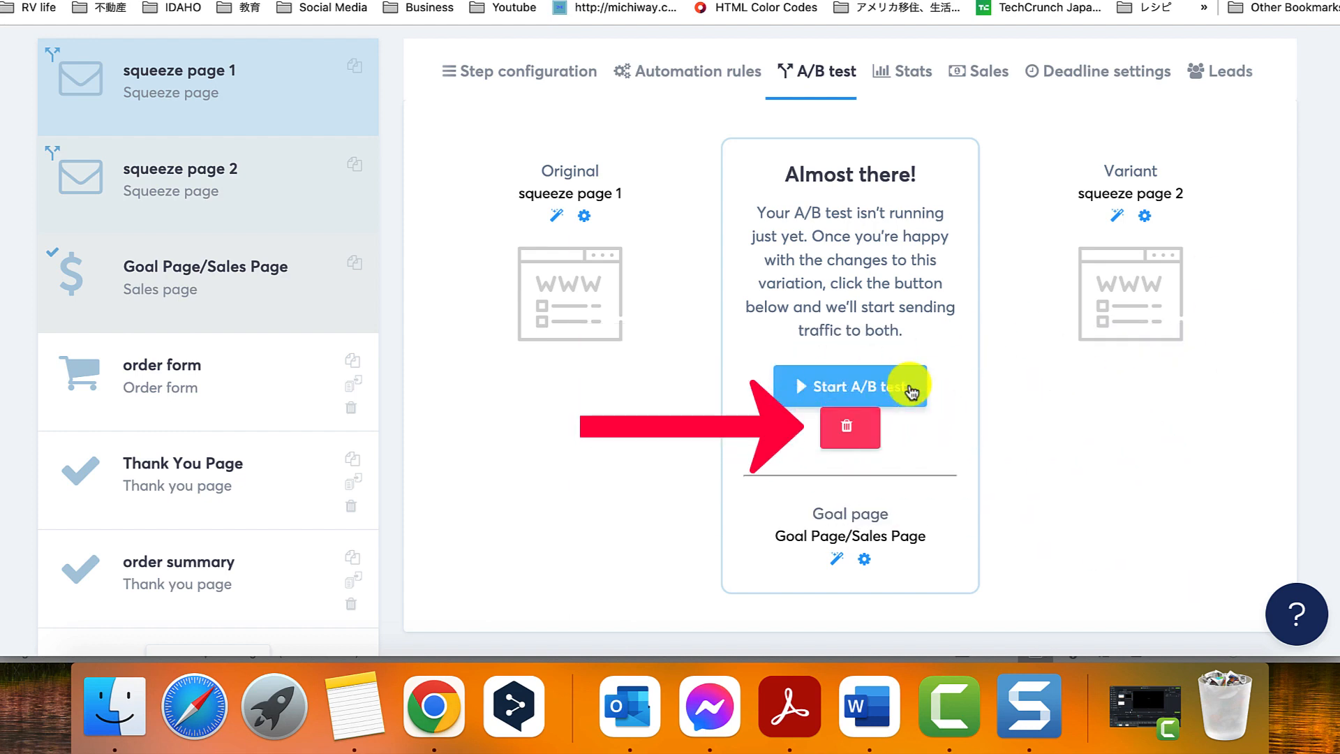
pyautogui.click(848, 385)
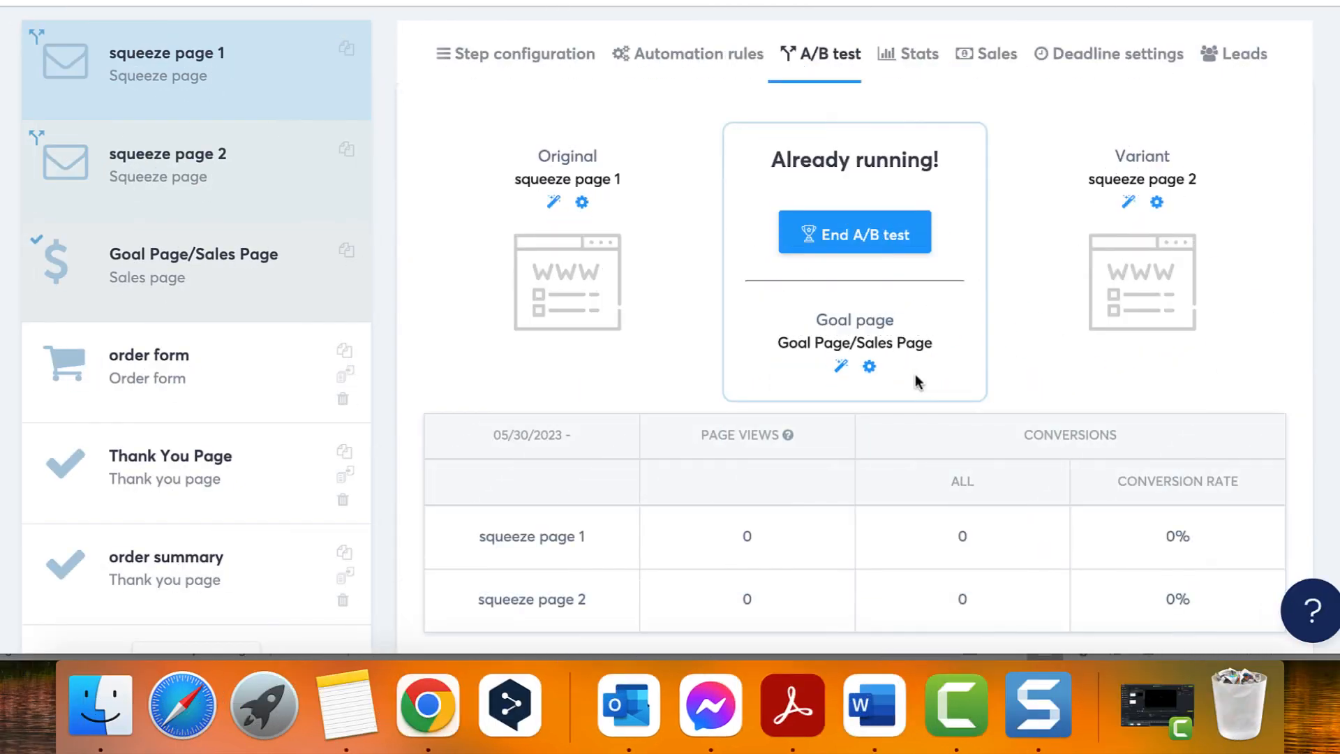